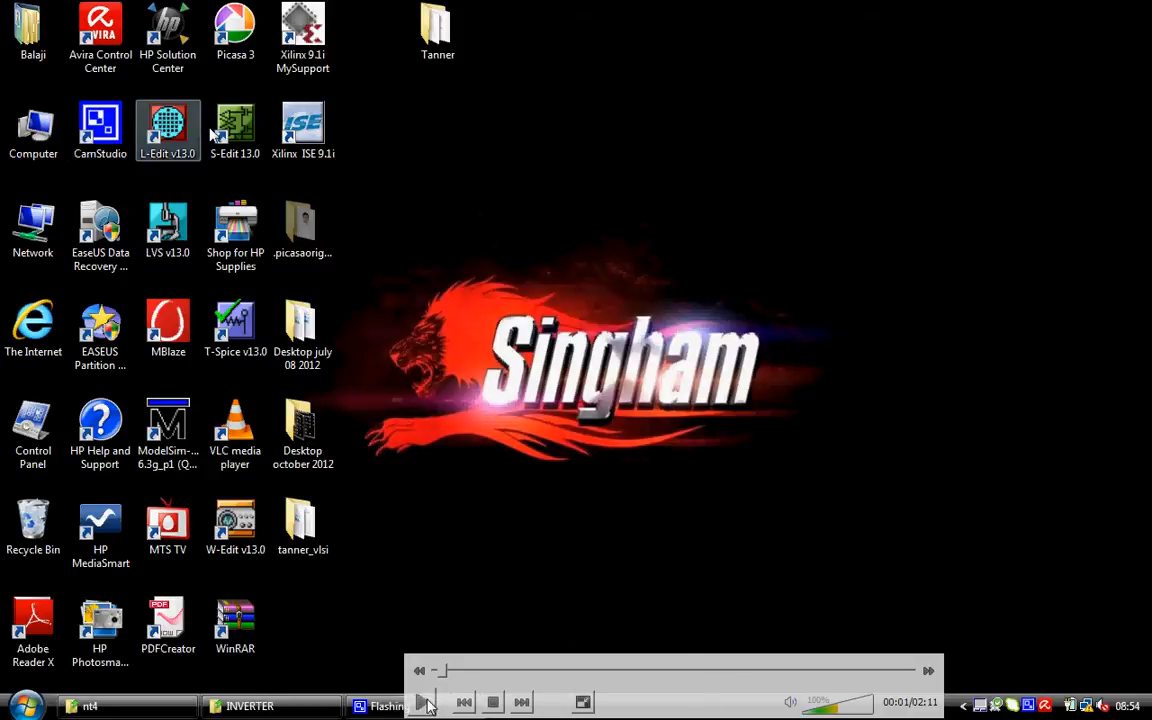
mouse_move(424, 704)
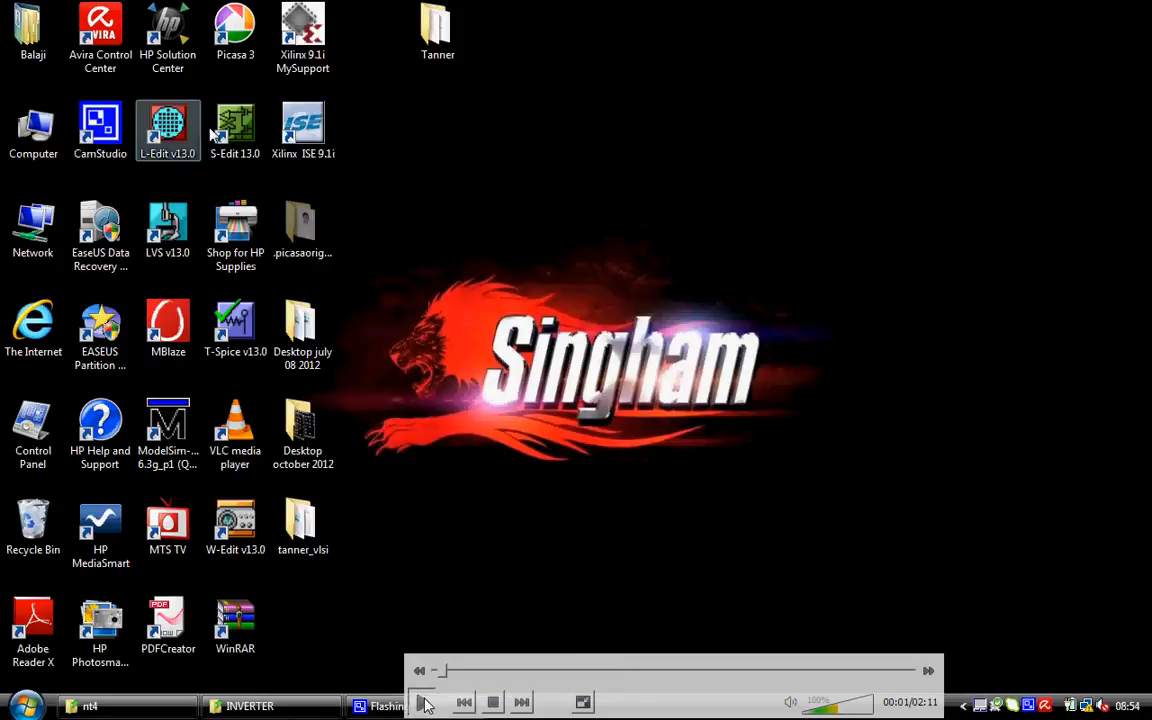
Launch LVS v13.0 from the desktop and reach the File actions in its main window
double_click(168, 224)
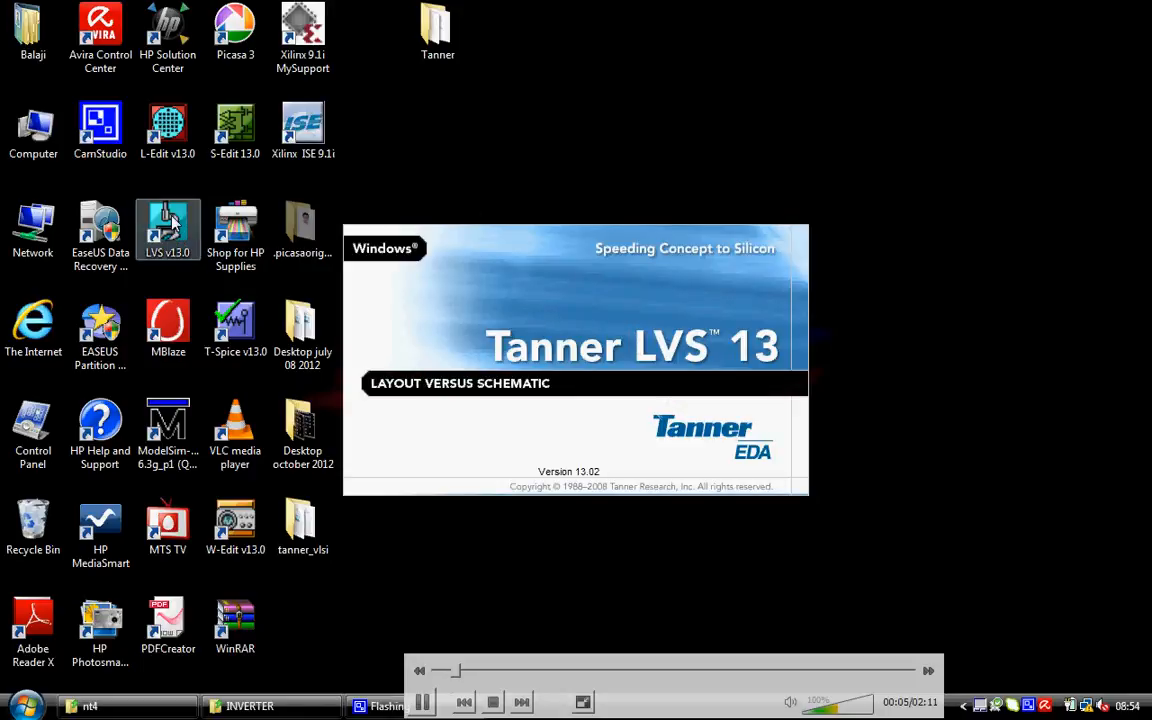
left_click(14, 28)
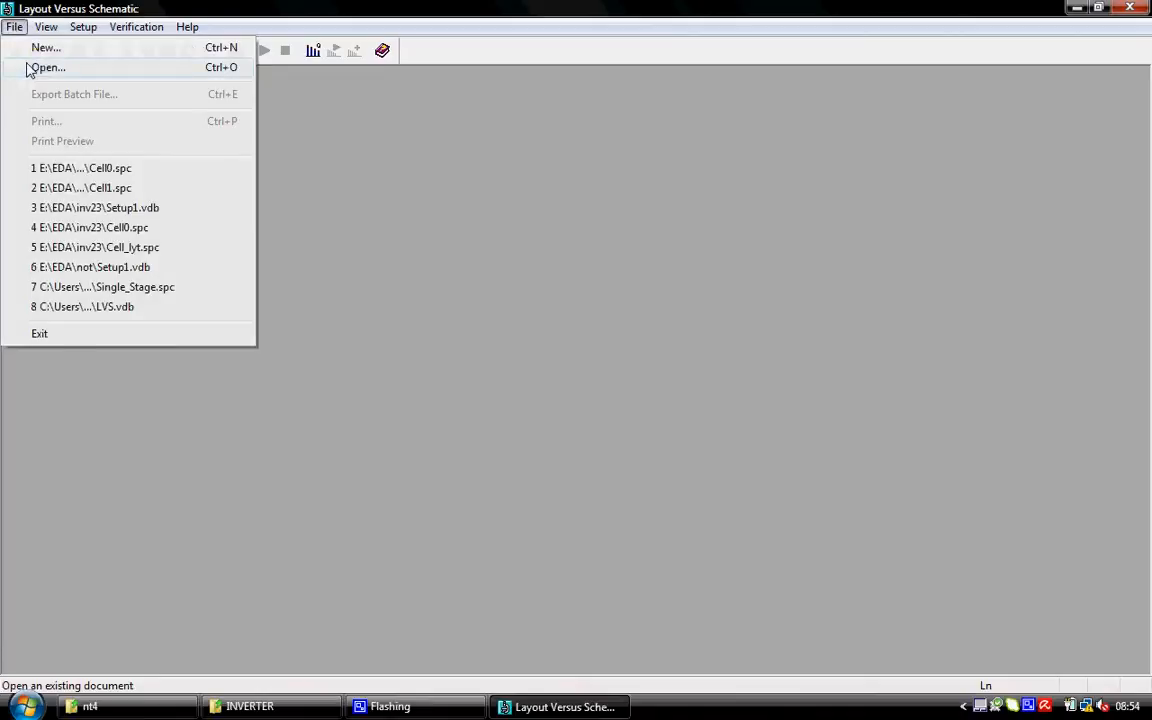
Create a new LVS Setup document (Setup1) via File > New
left_click(44, 48)
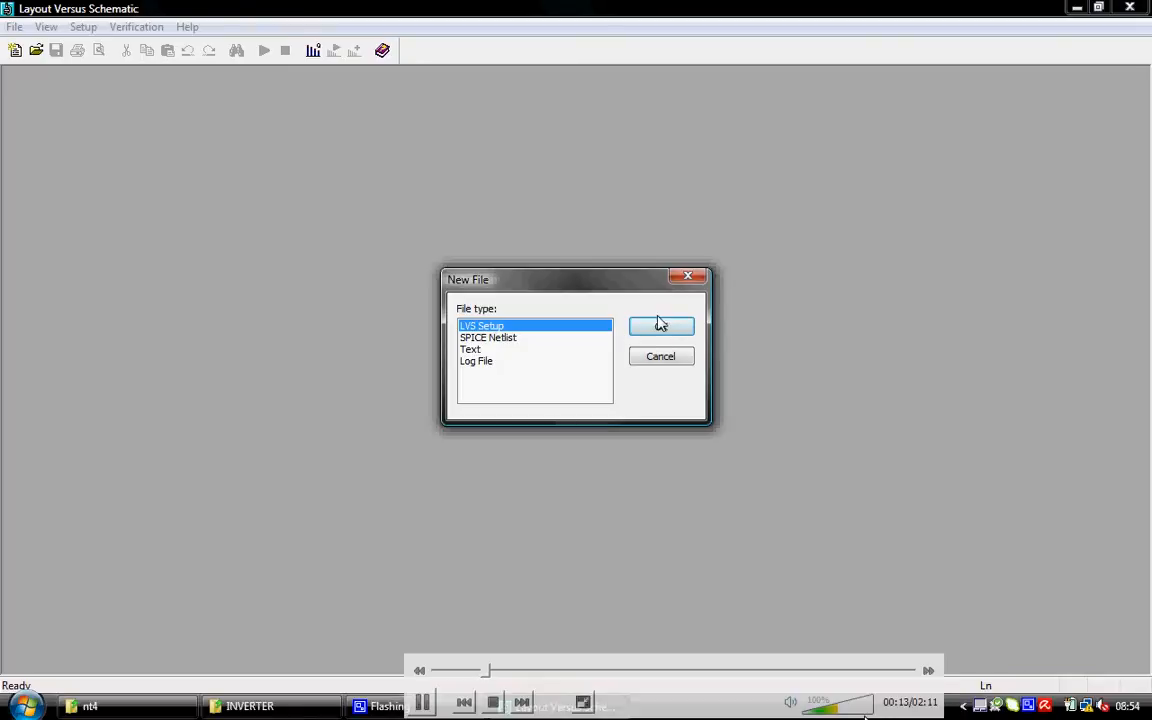
left_click(660, 326)
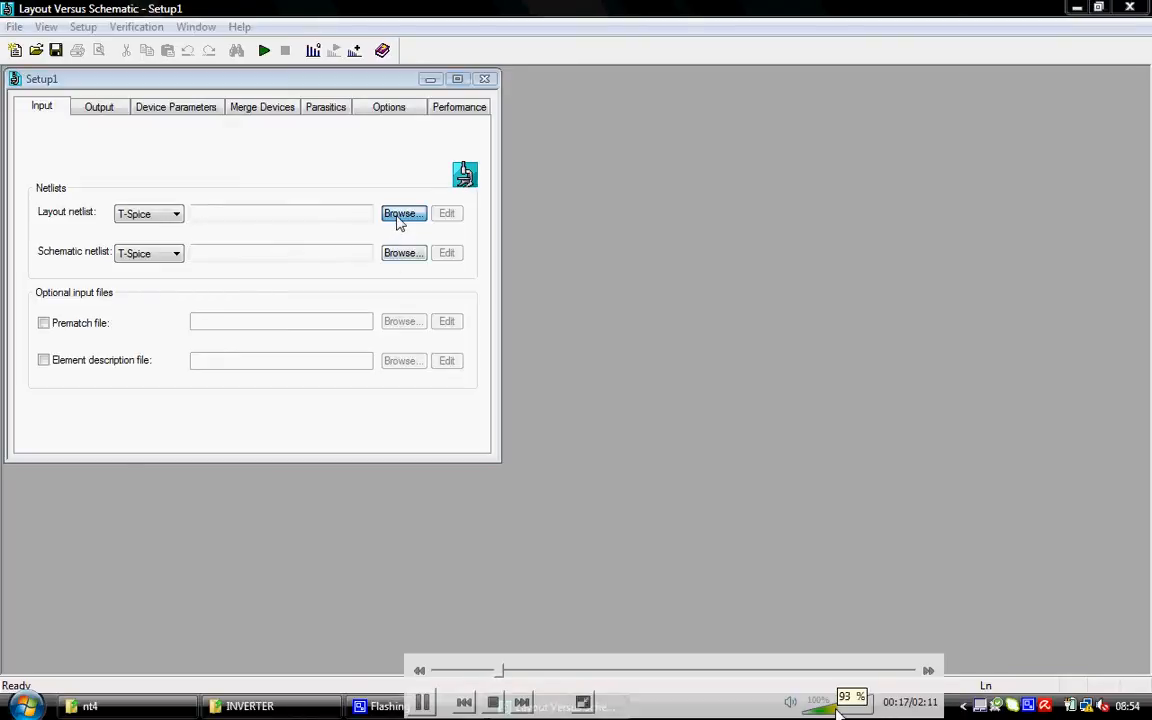
Set the layout netlist to CellLayout.spc from E:\EDA\nt4
left_click(404, 212)
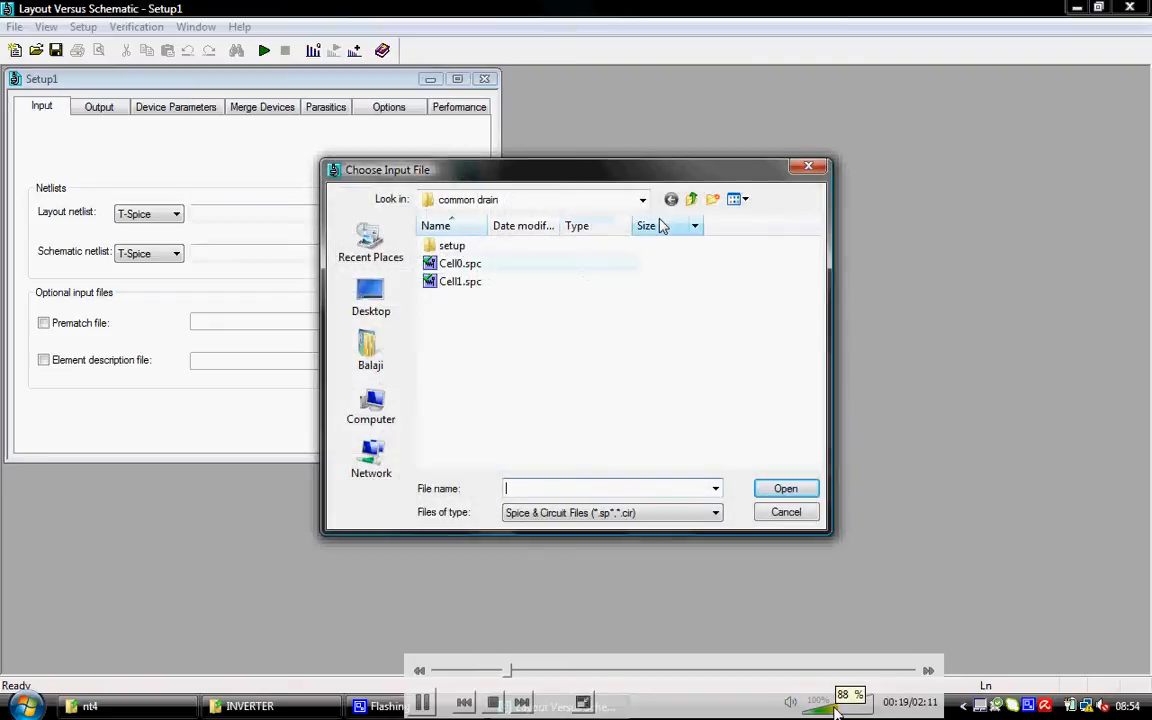
mouse_move(692, 200)
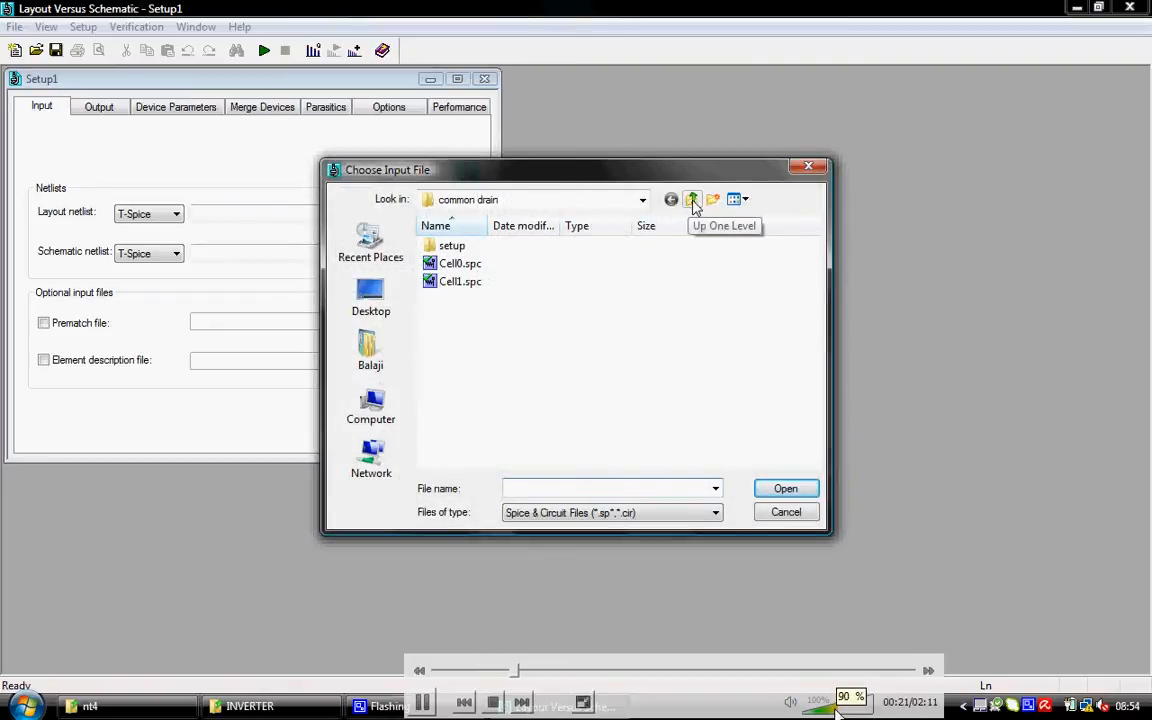
left_click(692, 200)
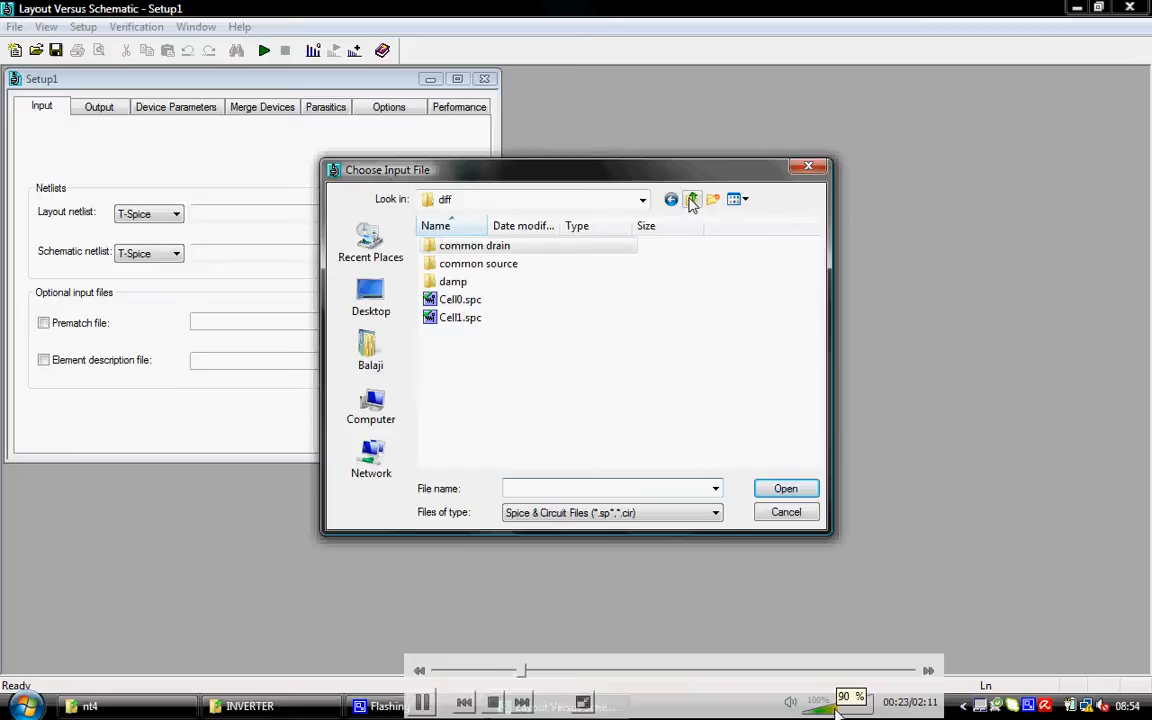
left_click(692, 200)
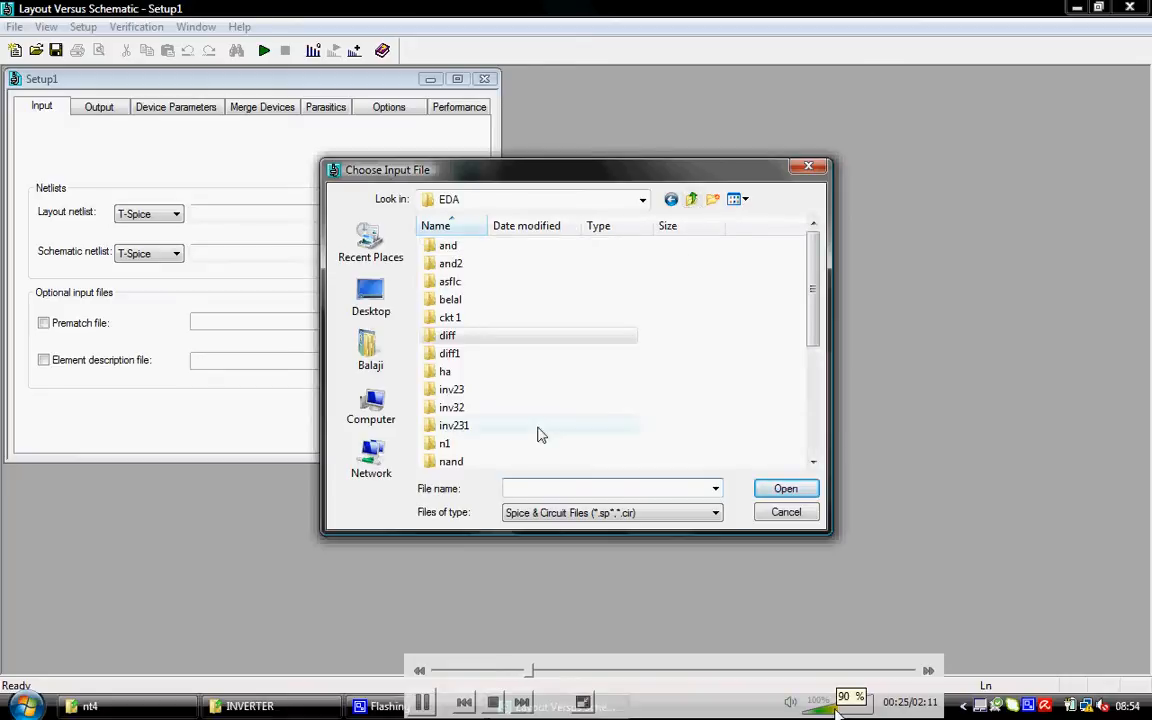
scroll("down", 3)
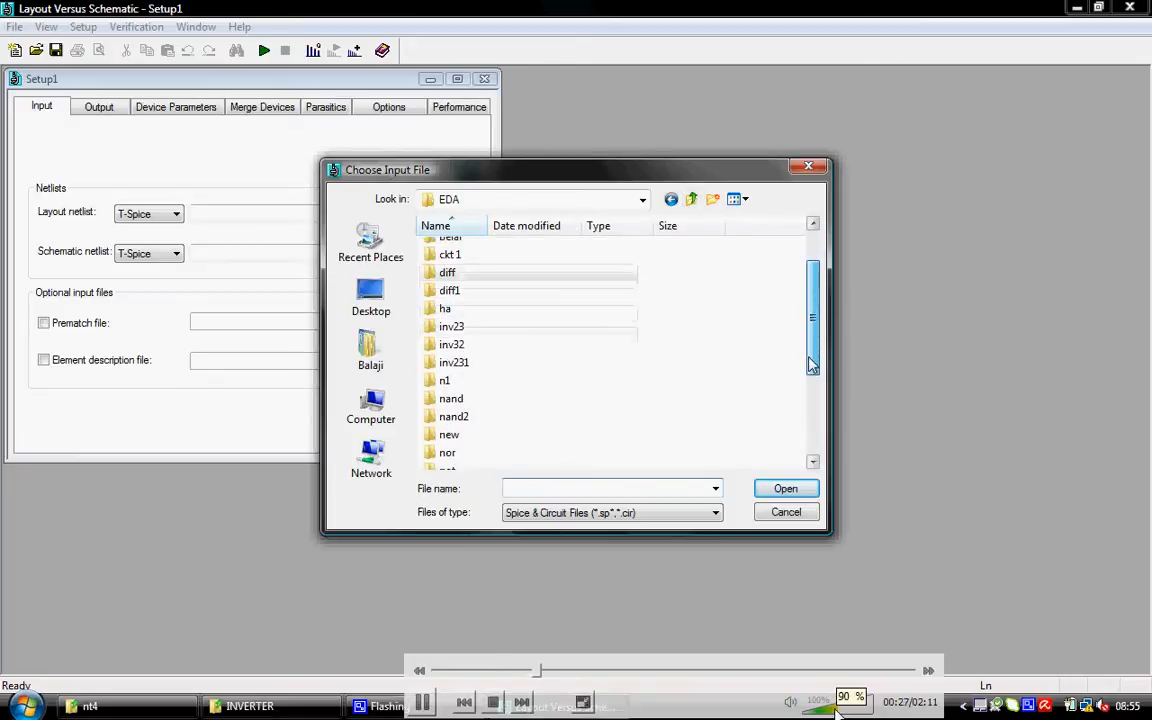
left_click(692, 200)
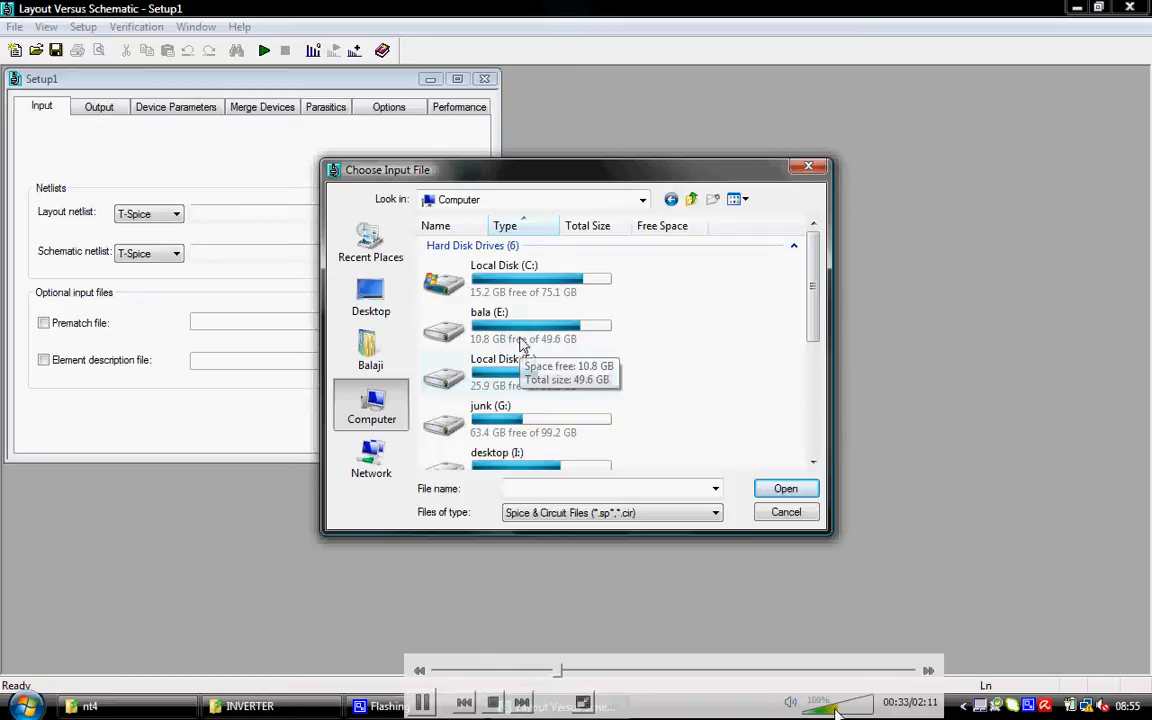
double_click(504, 312)
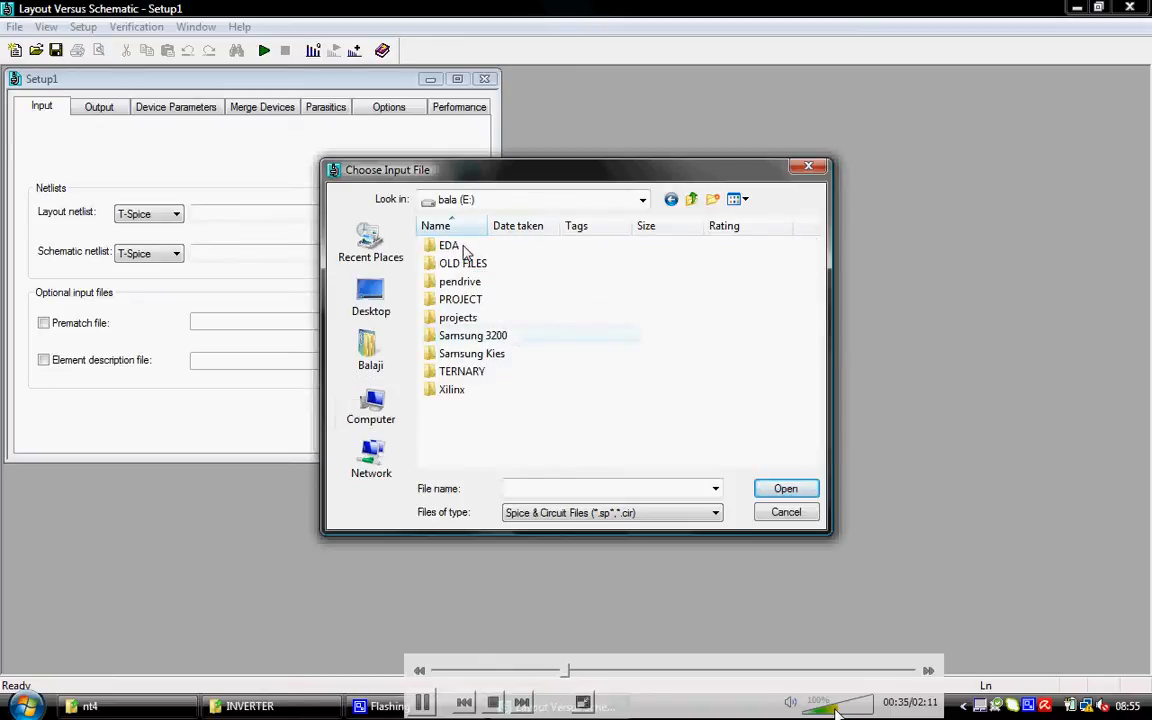
double_click(448, 244)
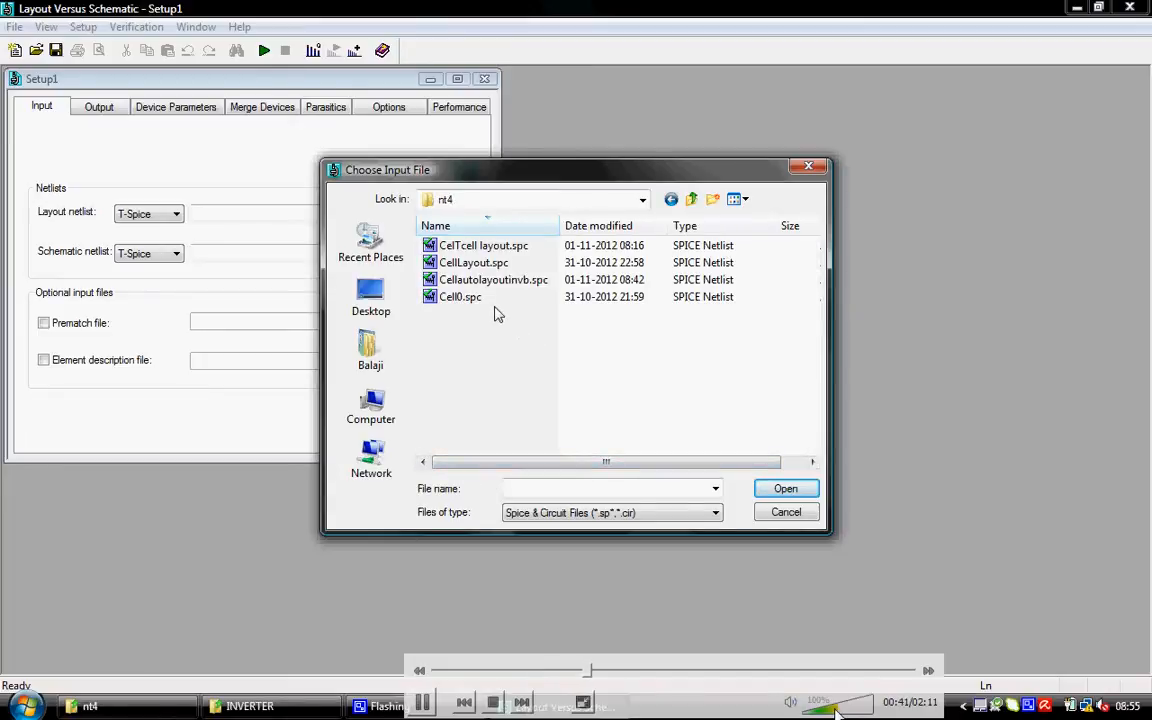
mouse_move(472, 262)
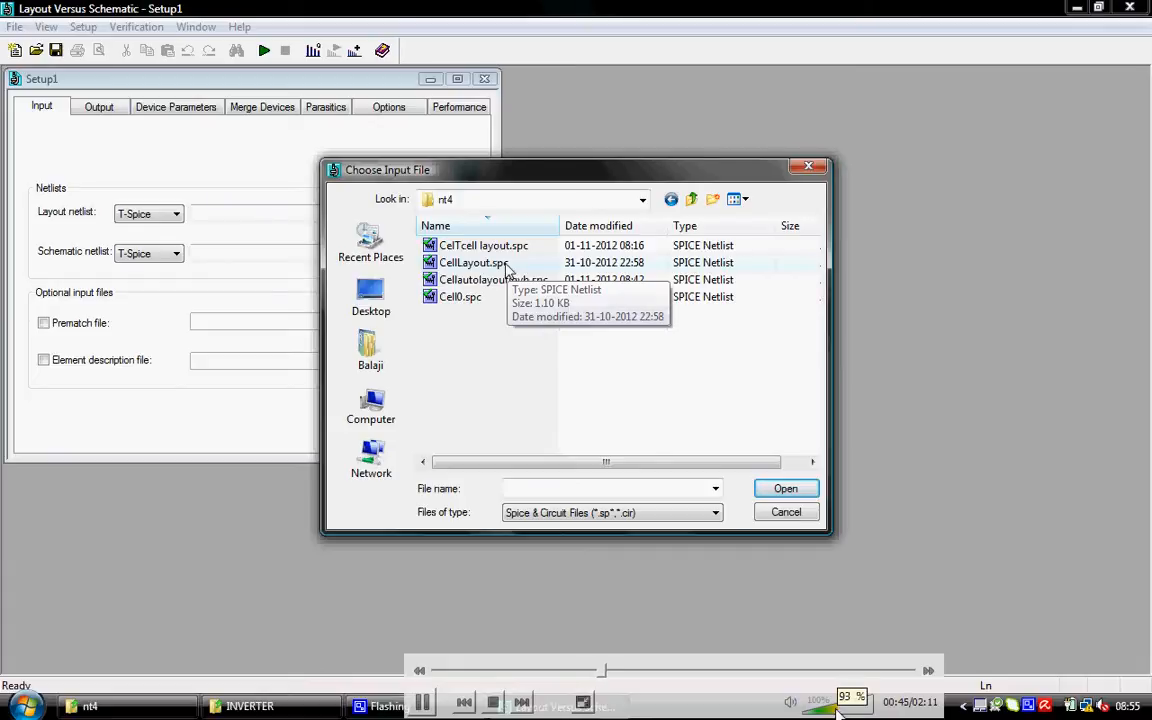
left_click(472, 262)
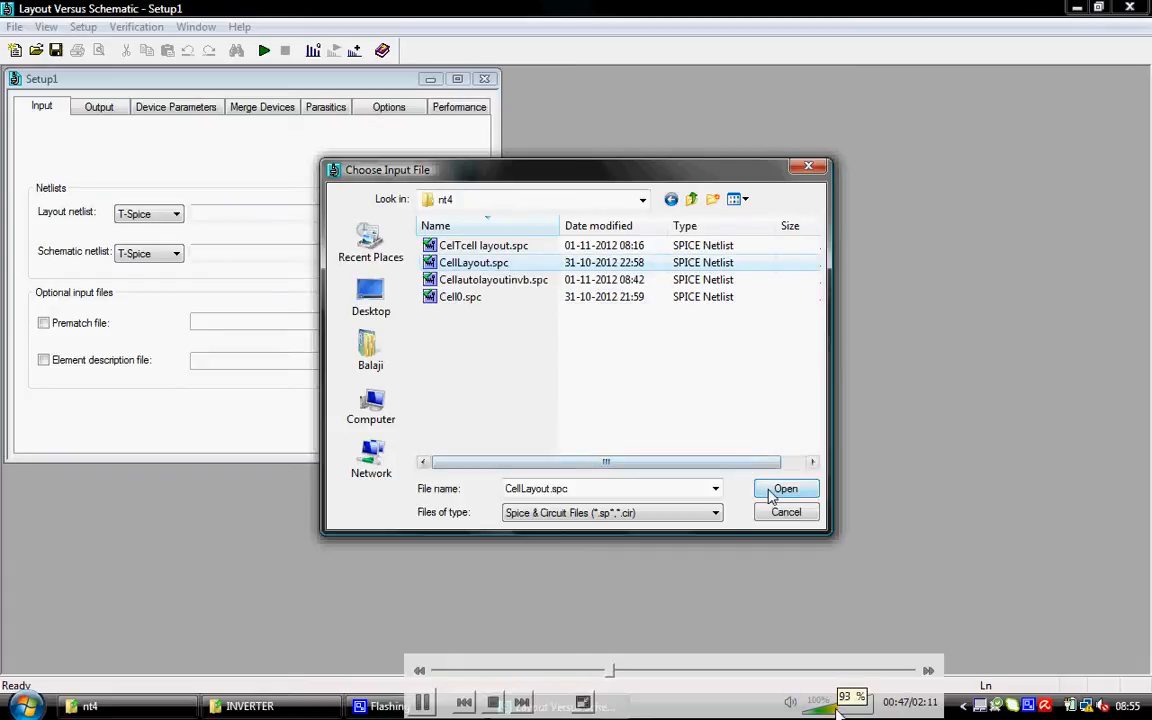
left_click(784, 488)
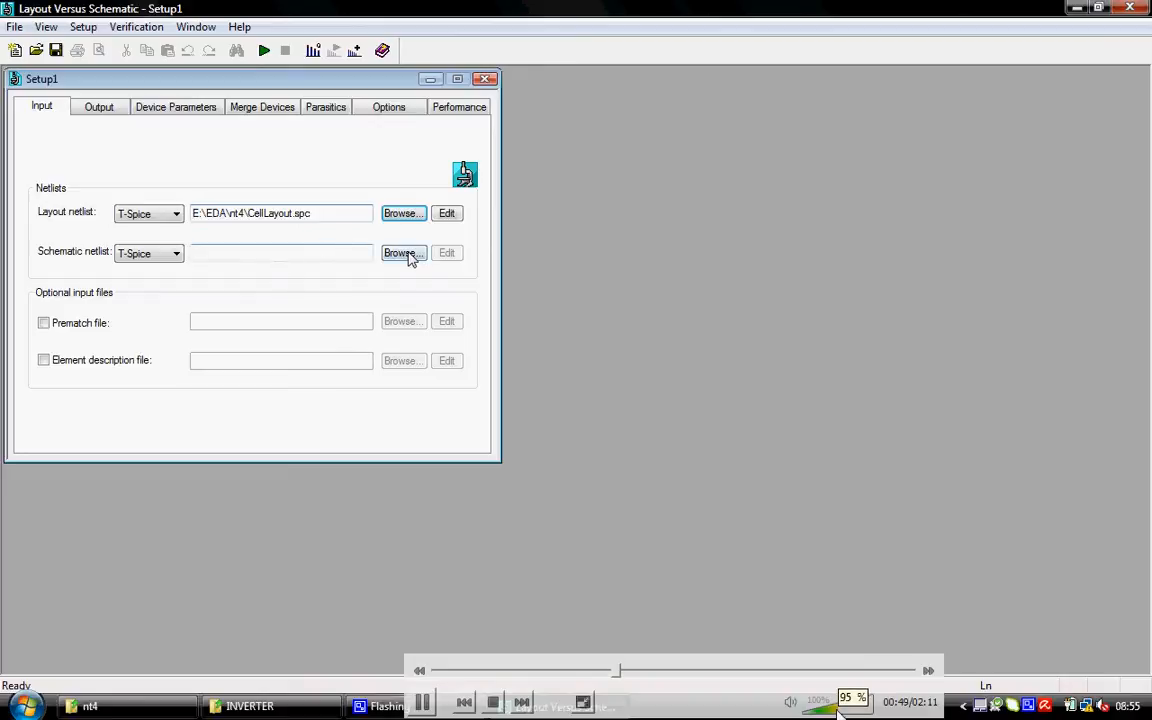
Set the schematic netlist to Cell0.spc from the same folder
left_click(402, 252)
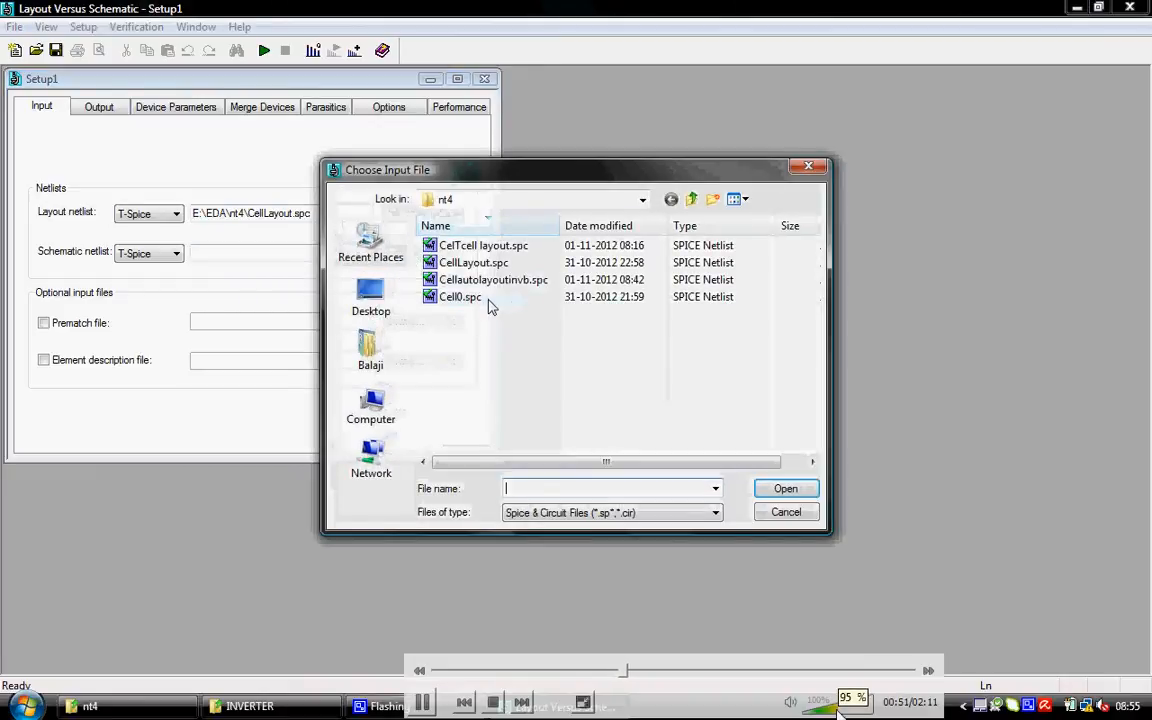
left_click(460, 296)
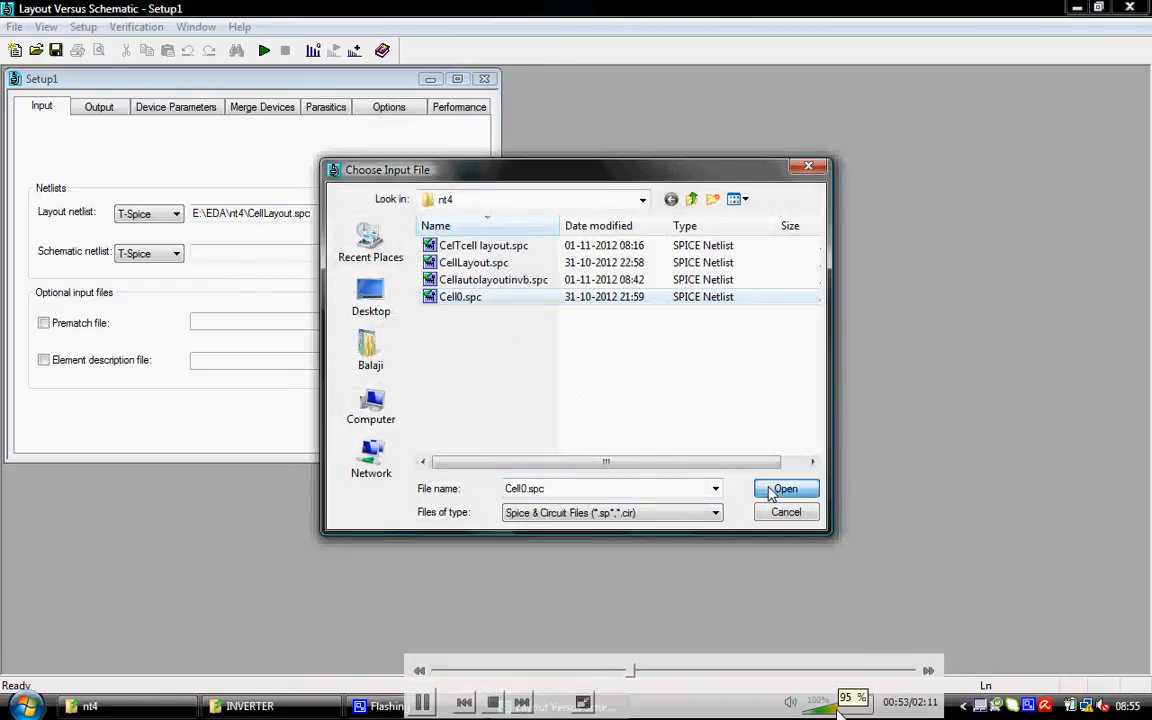
left_click(784, 488)
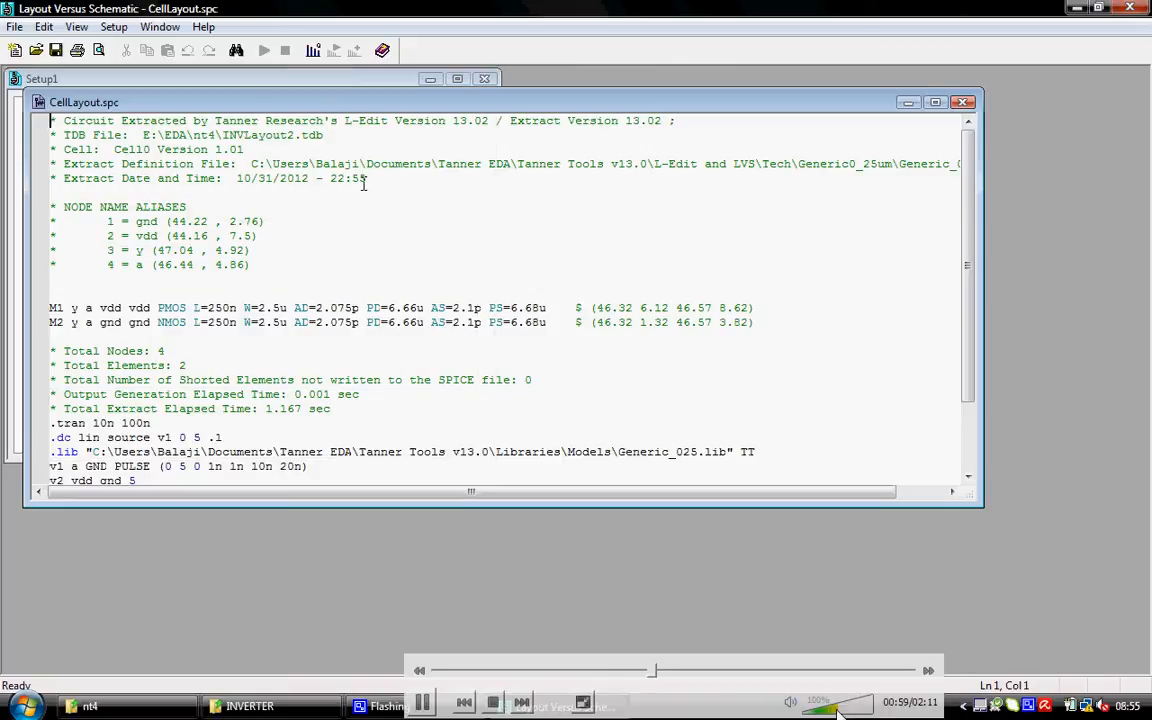
Inspect the CellLayout.spc and Cell0.spc text, highlighting the L-Edit version and transistor lines
left_click_drag(344, 120, 488, 120)
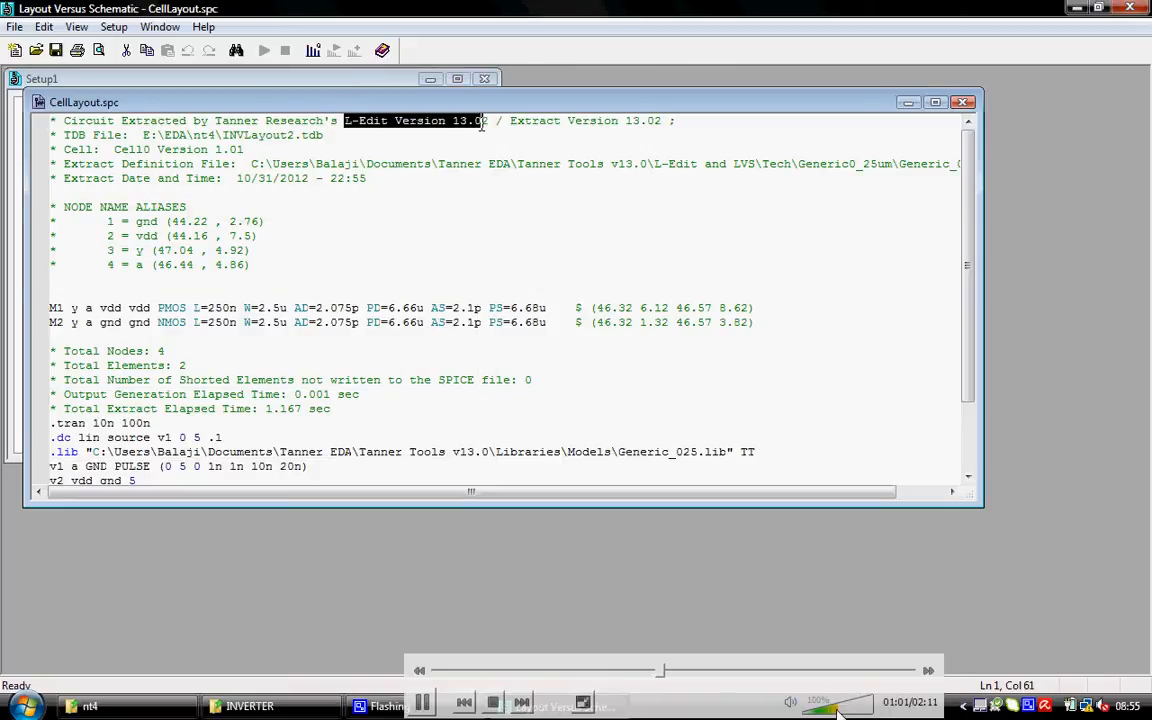
left_click(490, 122)
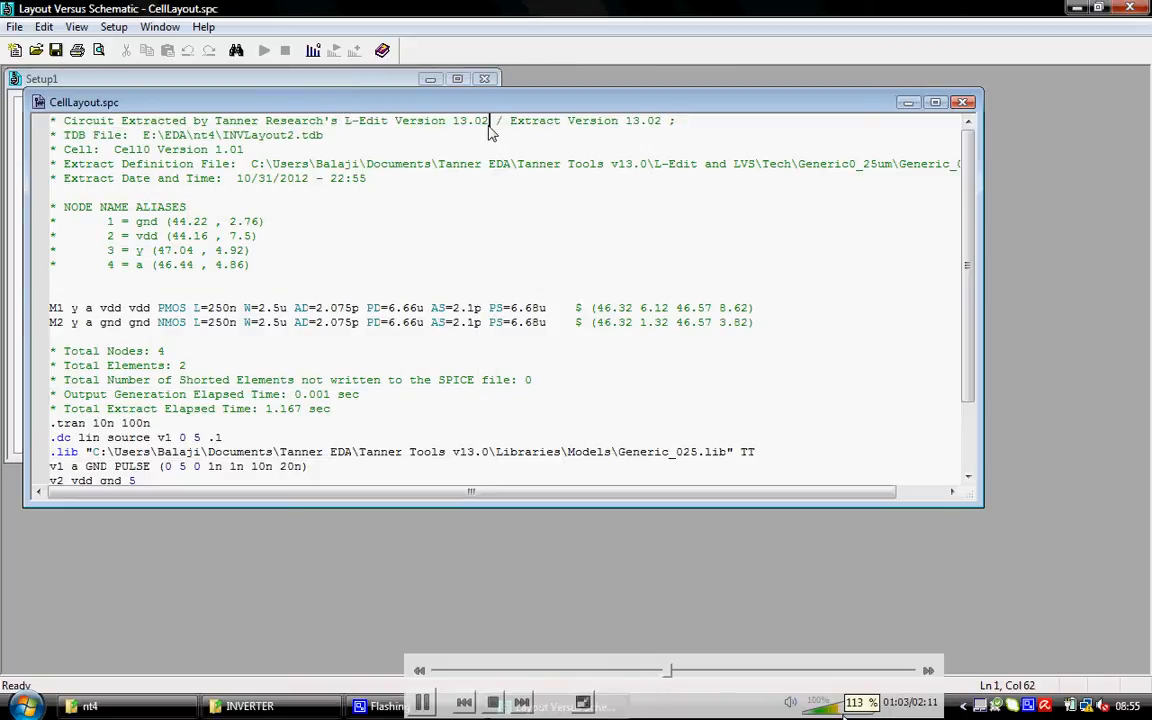
left_click_drag(488, 120, 344, 120)
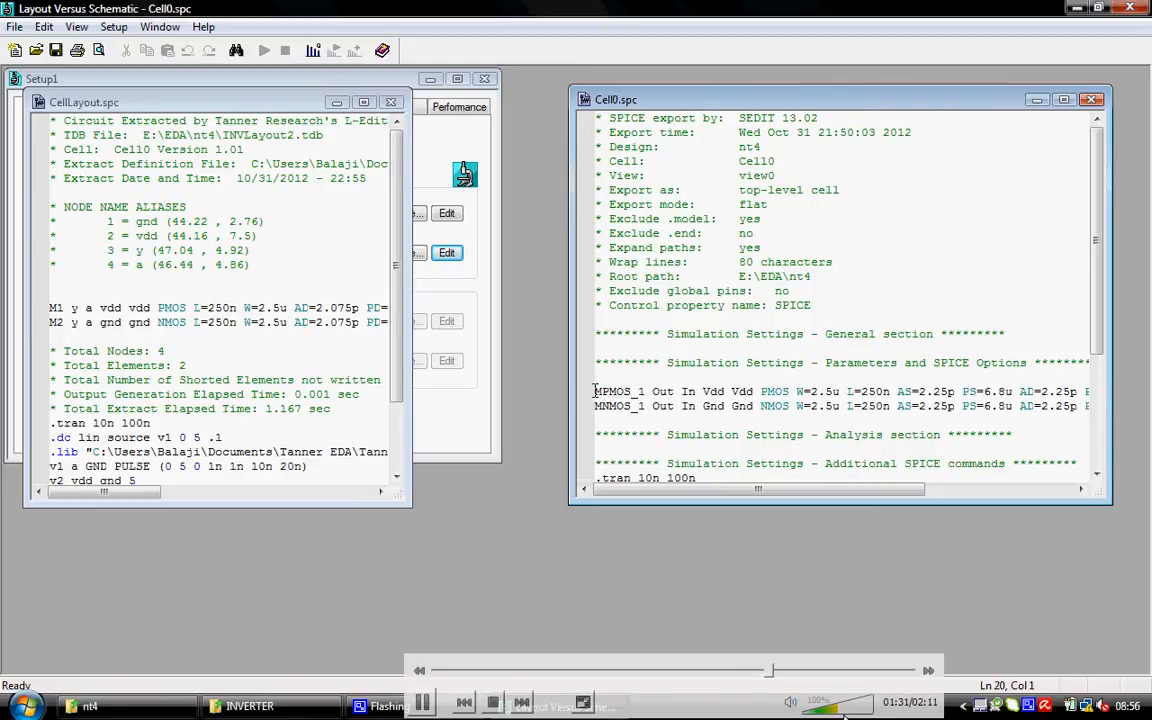
left_click_drag(594, 390, 784, 390)
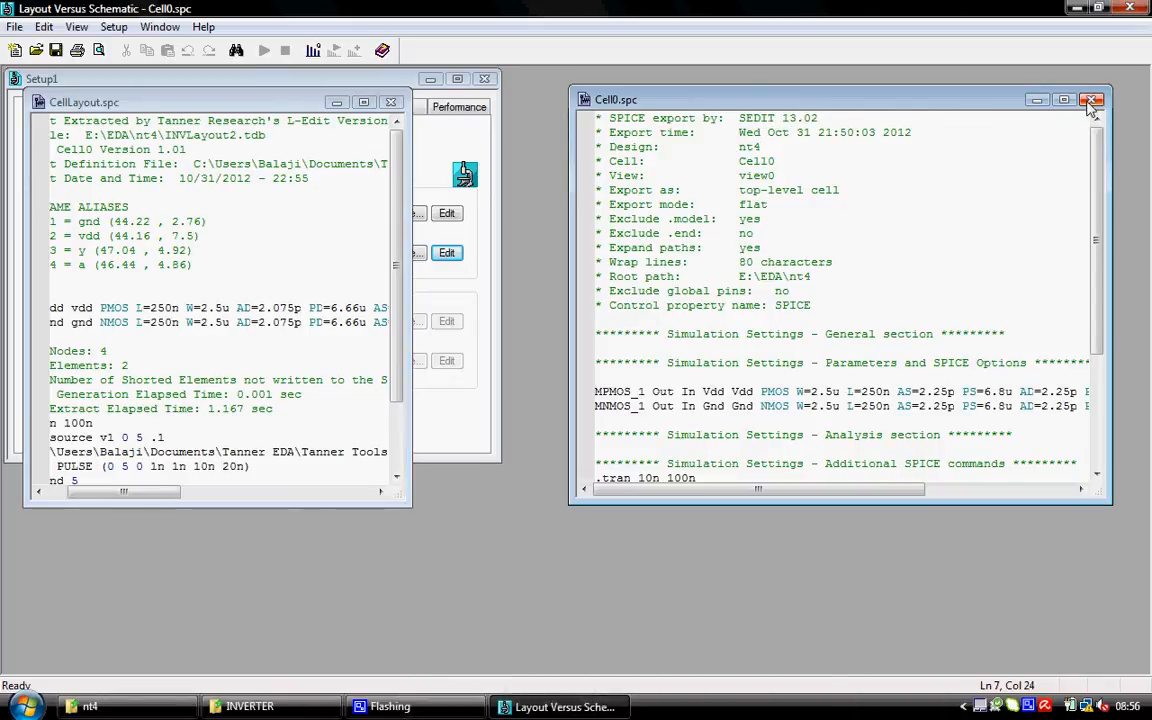
Run the verification and view the maximized report: circuits equal, 0 errors, 50 warnings
left_click(1092, 100)
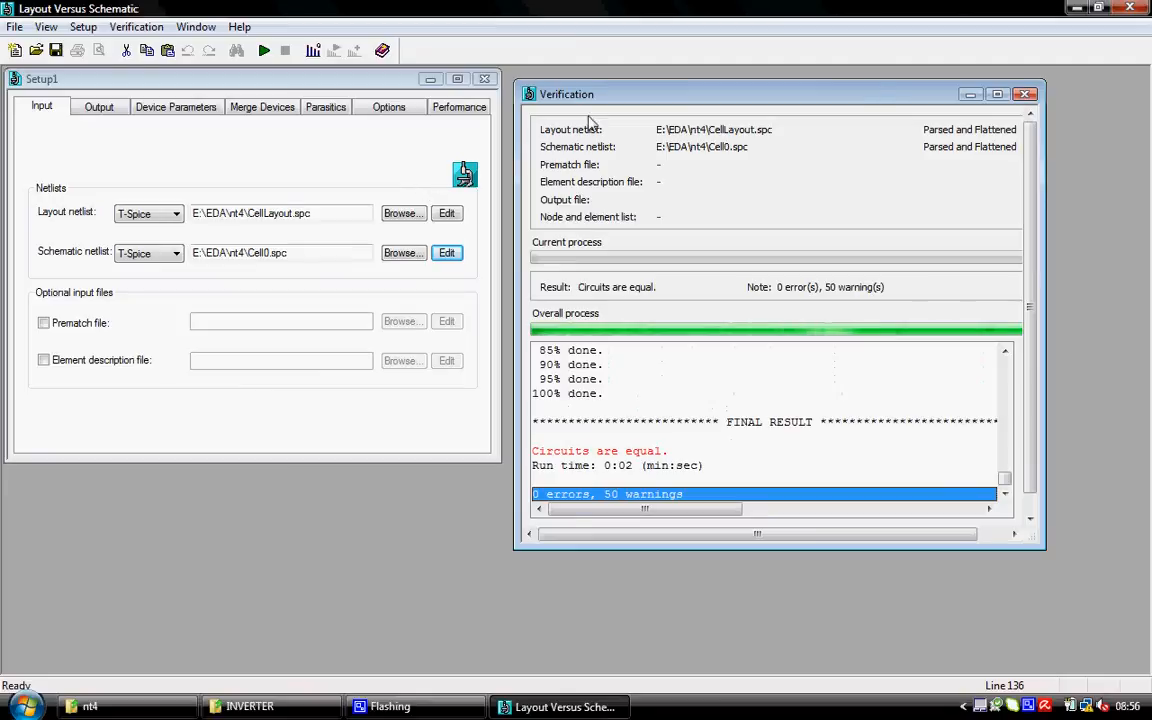
left_click(996, 94)
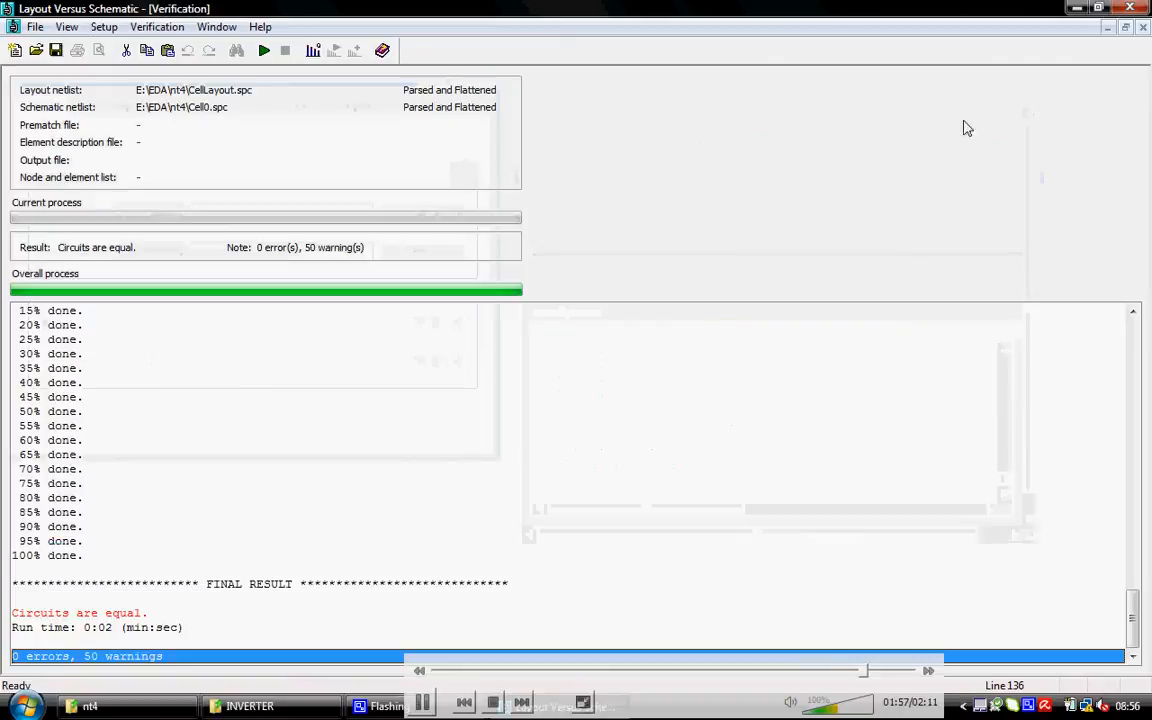